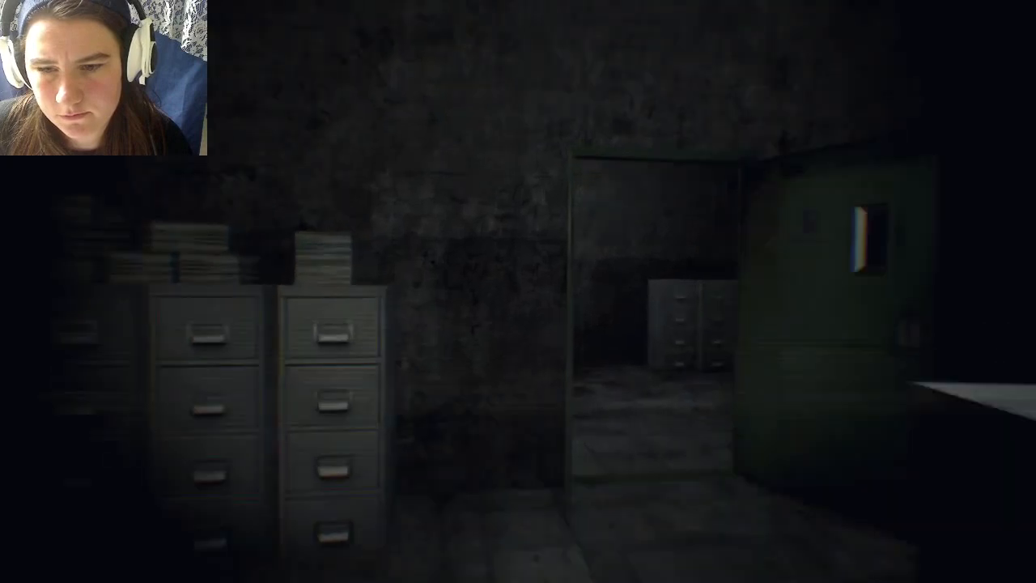
mouse_move(518, 291)
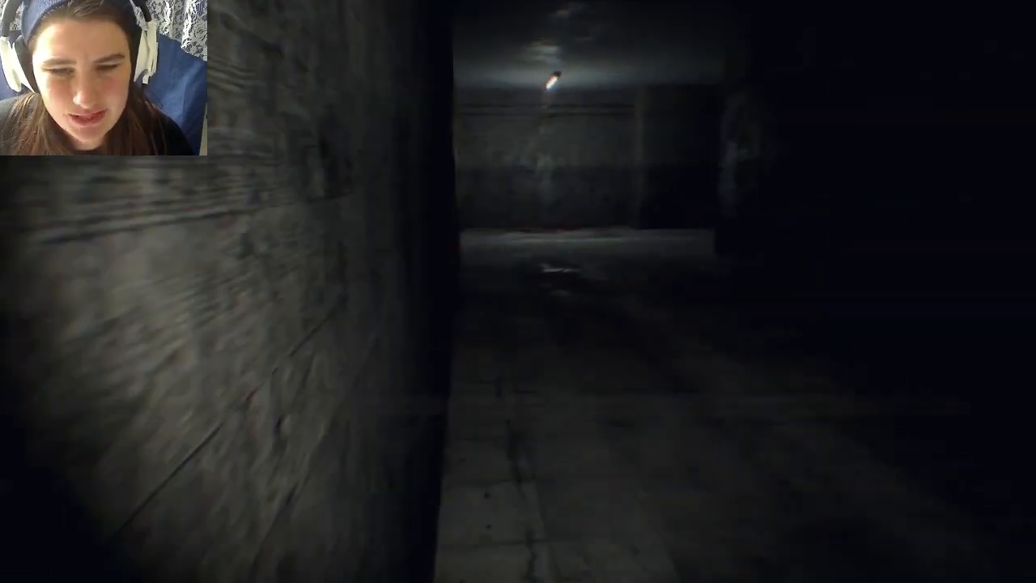
Walk forward out of the filing room through the dark corridors to the green keypad door.
key(w)
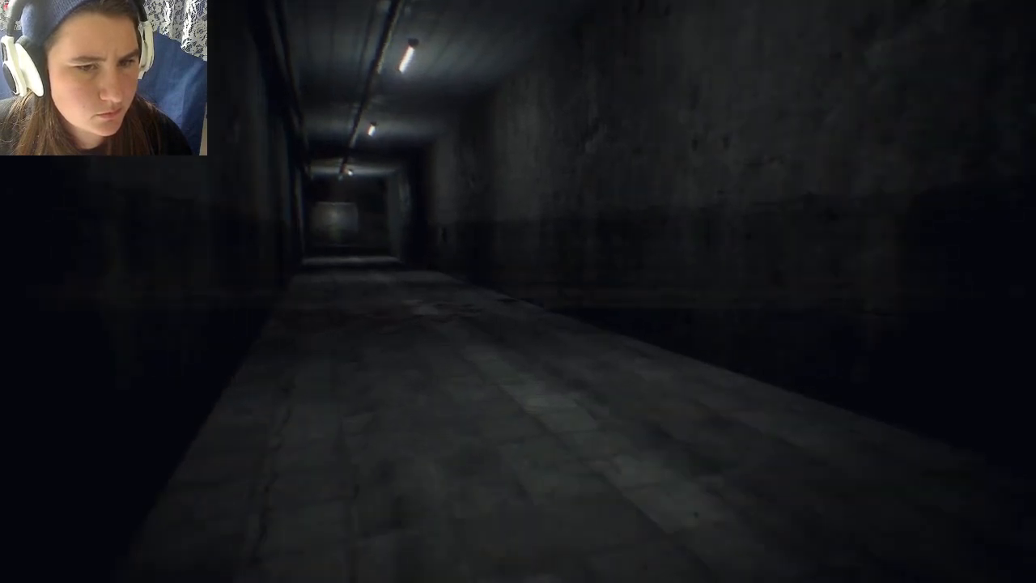
key(w)
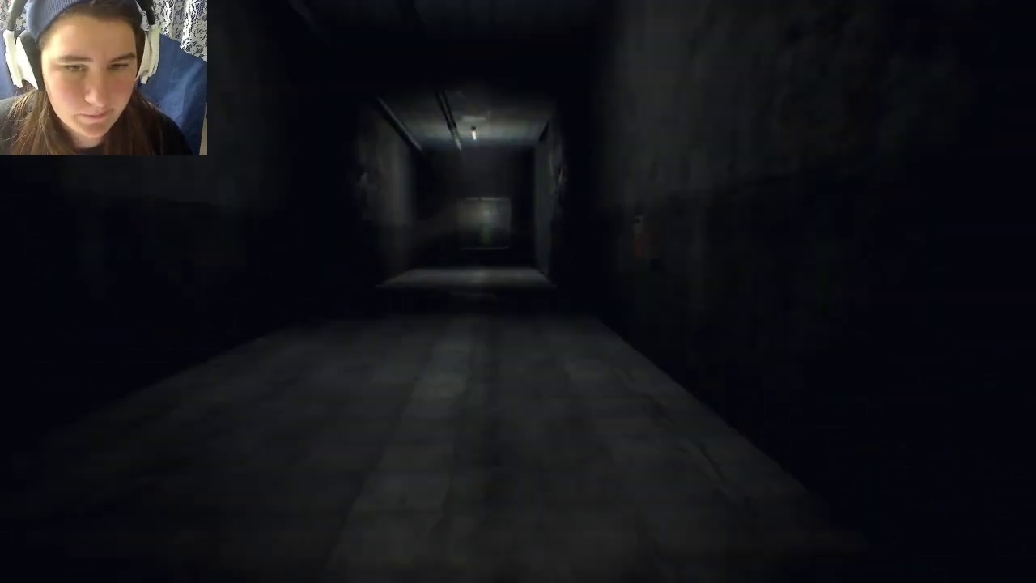
mouse_move(518, 291)
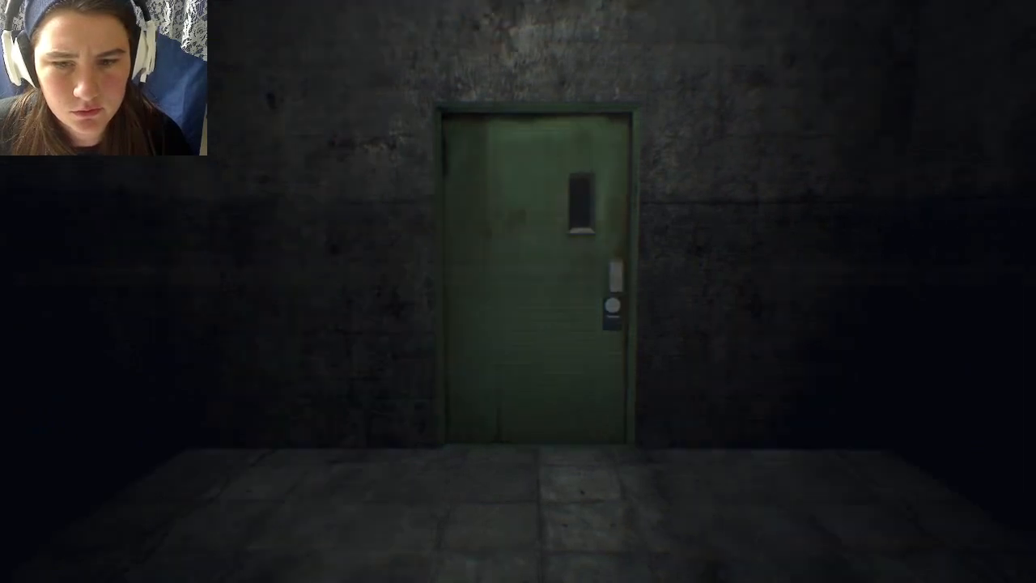
key(w)
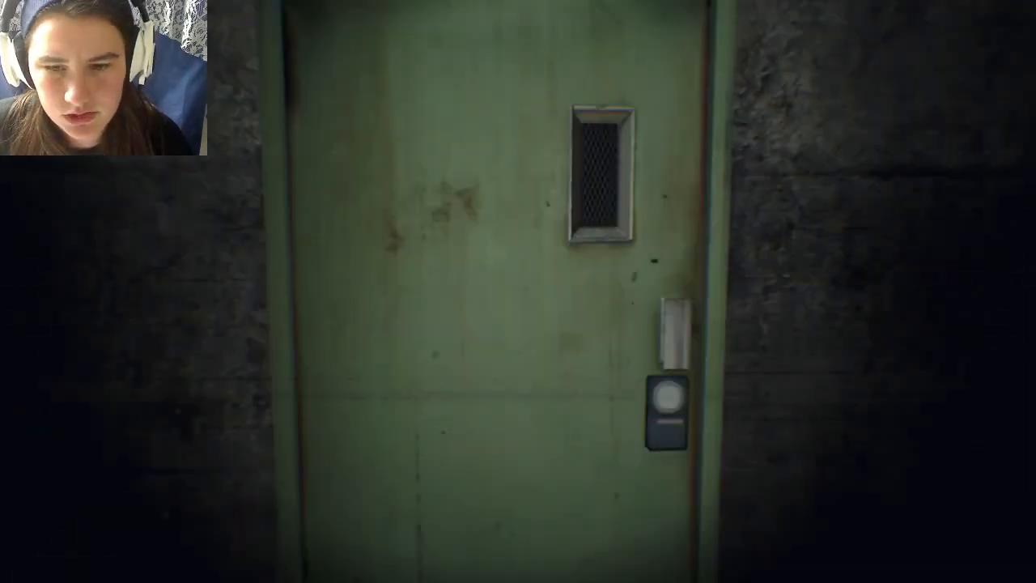